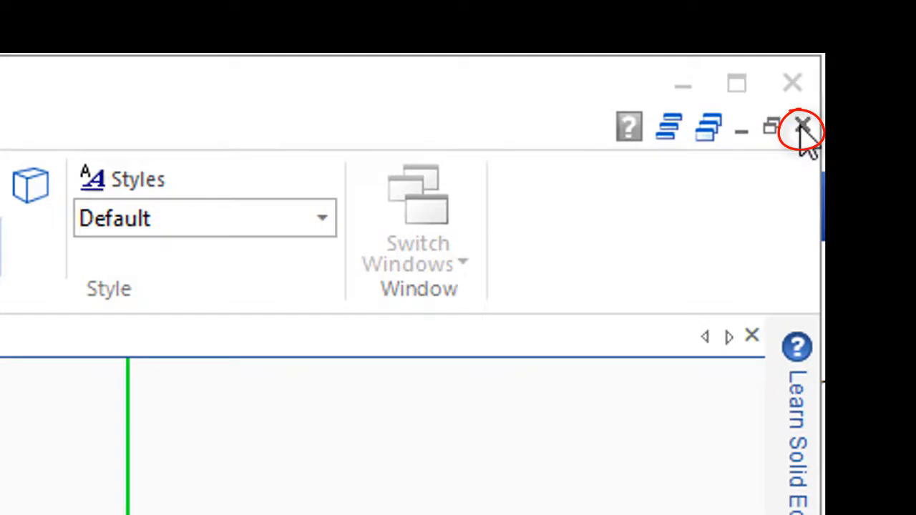
Close Part39 without saving and start a new ISO Metric part, Part40
left_click(802, 127)
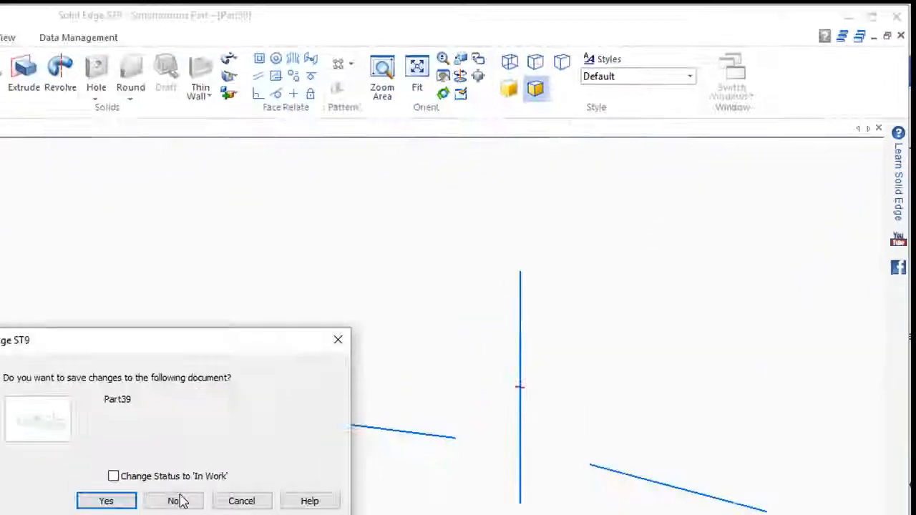
left_click(172, 501)
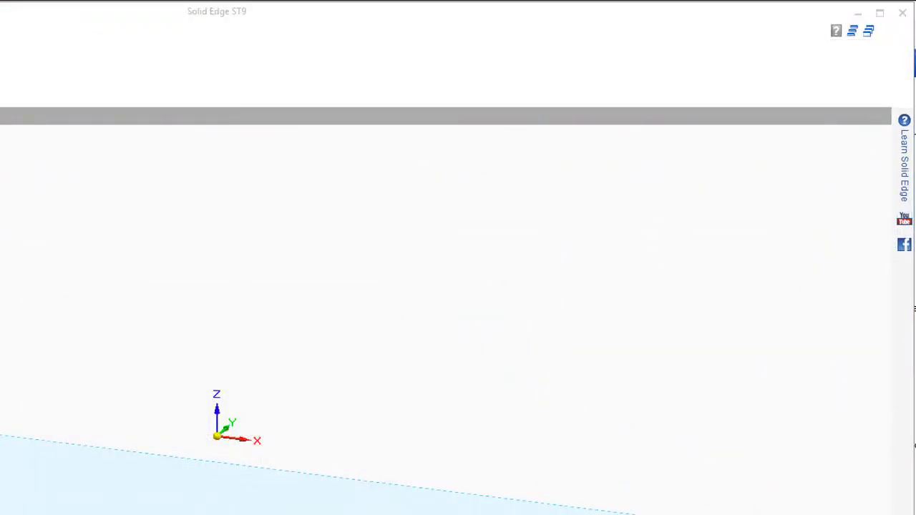
left_click(26, 27)
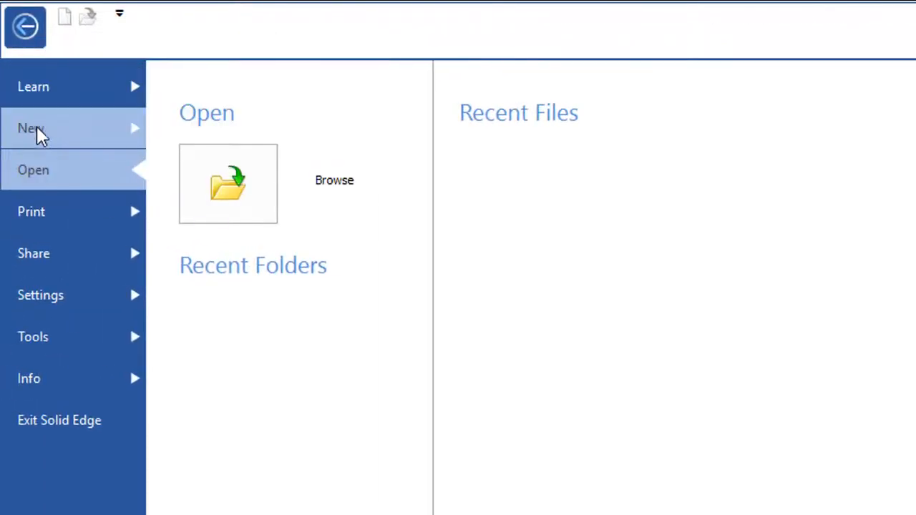
left_click(31, 129)
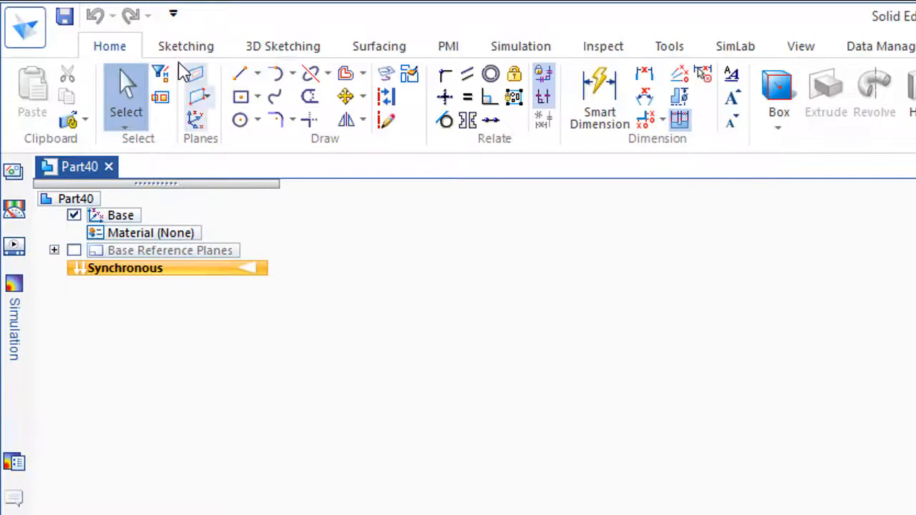
Draw a first test line across the sketch plane with the Line command
left_click(186, 45)
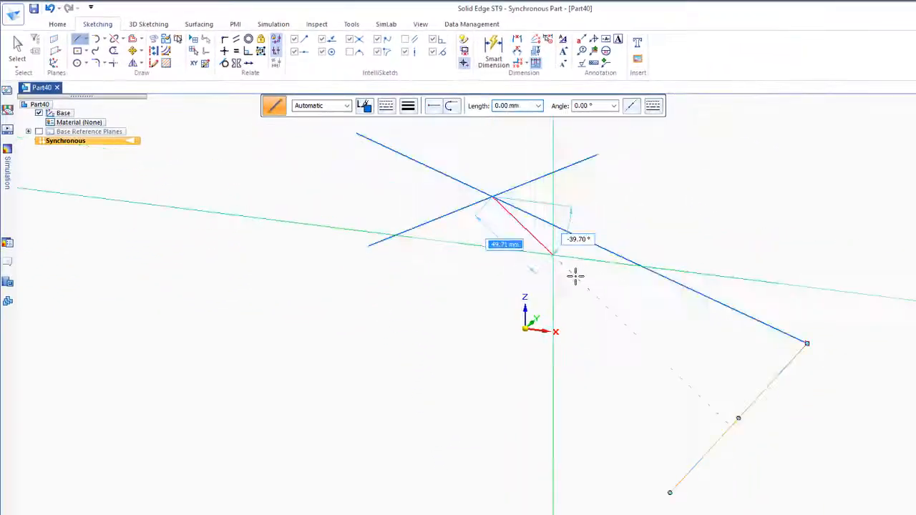
left_click_drag(556, 255, 742, 418)
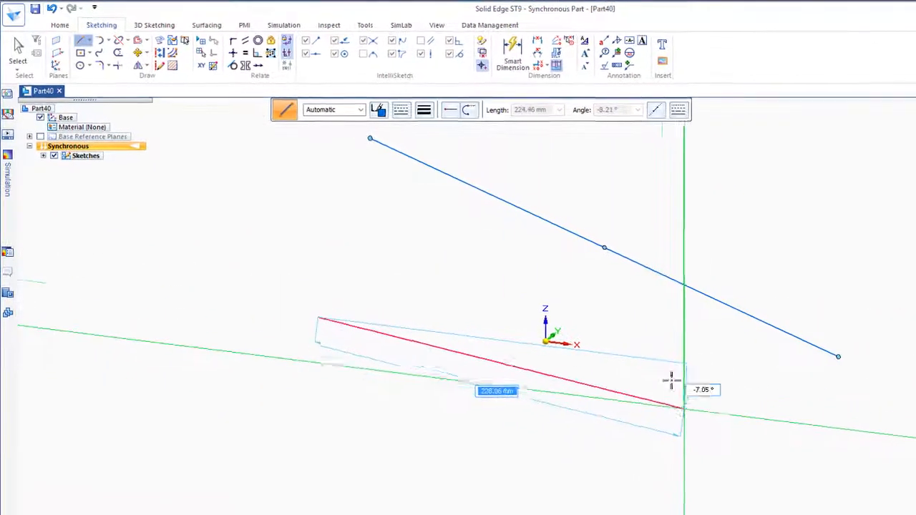
mouse_move(424, 41)
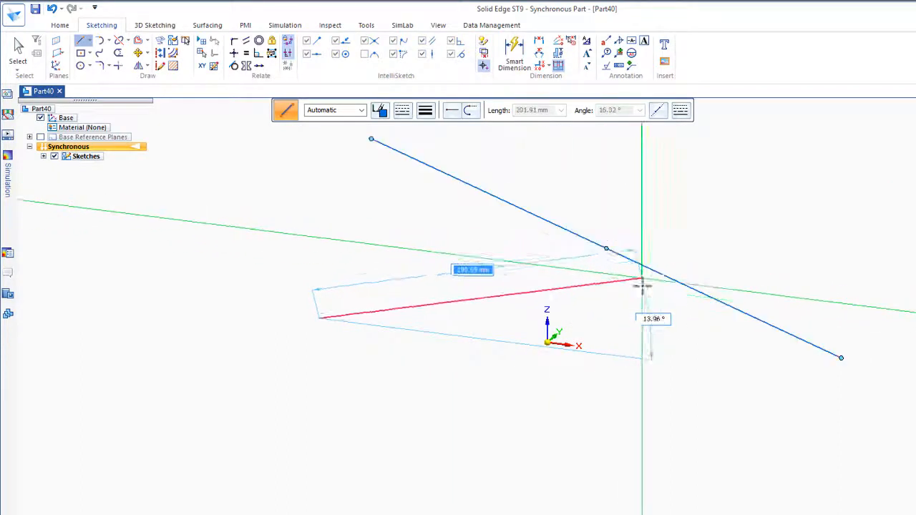
Draw another line meeting the first to show IntelliSketch snaps, then undo it
left_click_drag(641, 286, 638, 441)
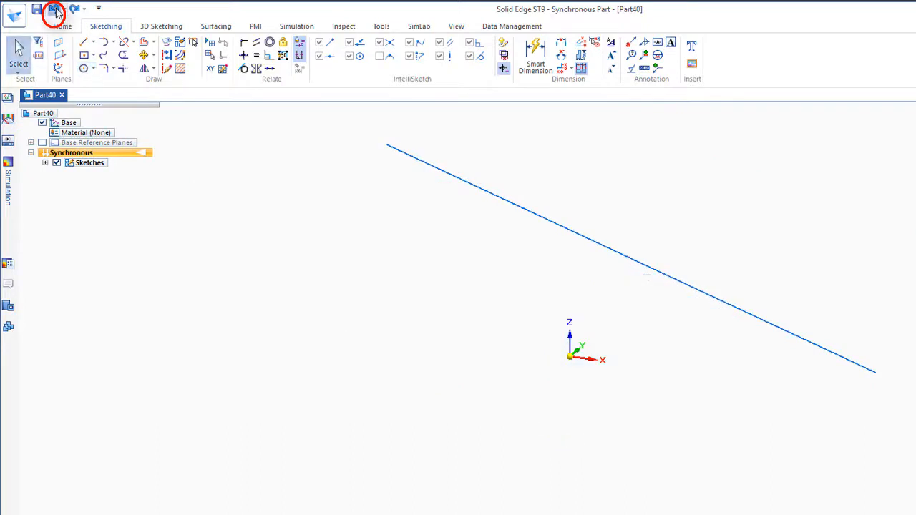
left_click(83, 69)
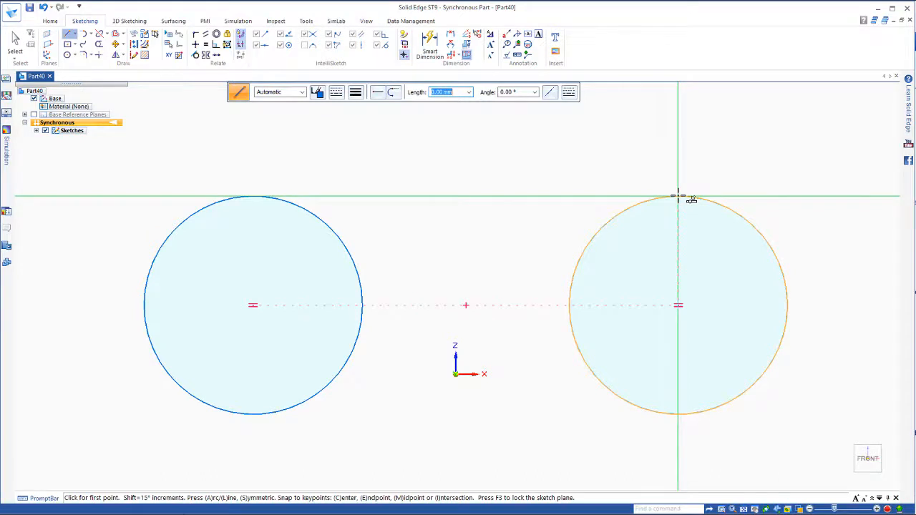
Place the second equal circle, end the Circle command, and return to Line
left_click(570, 306)
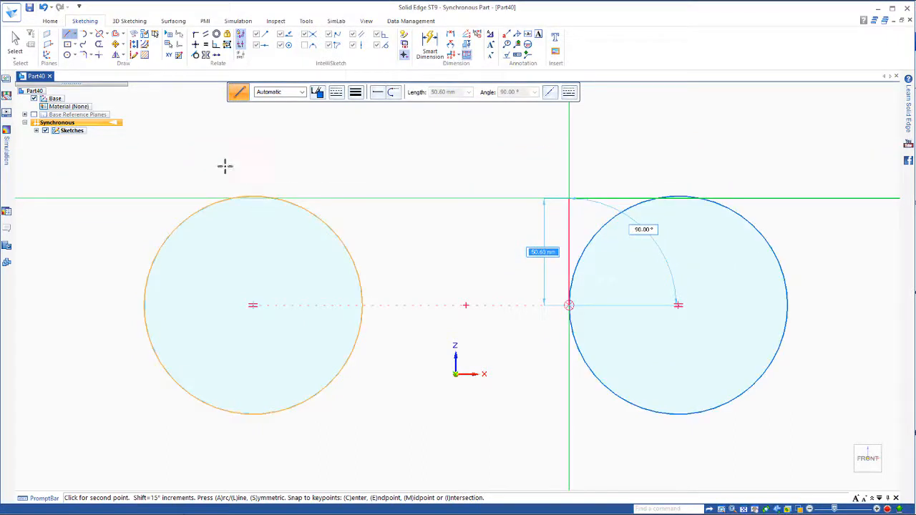
mouse_move(16, 37)
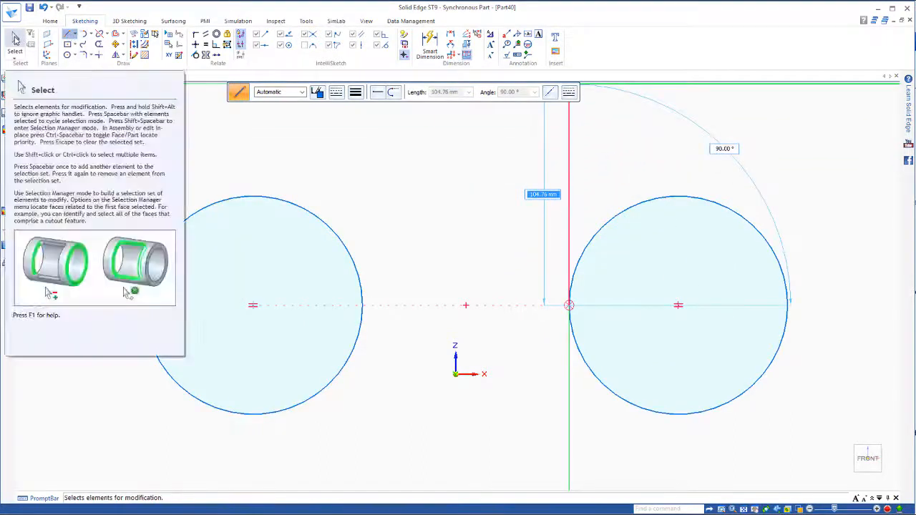
left_click(69, 35)
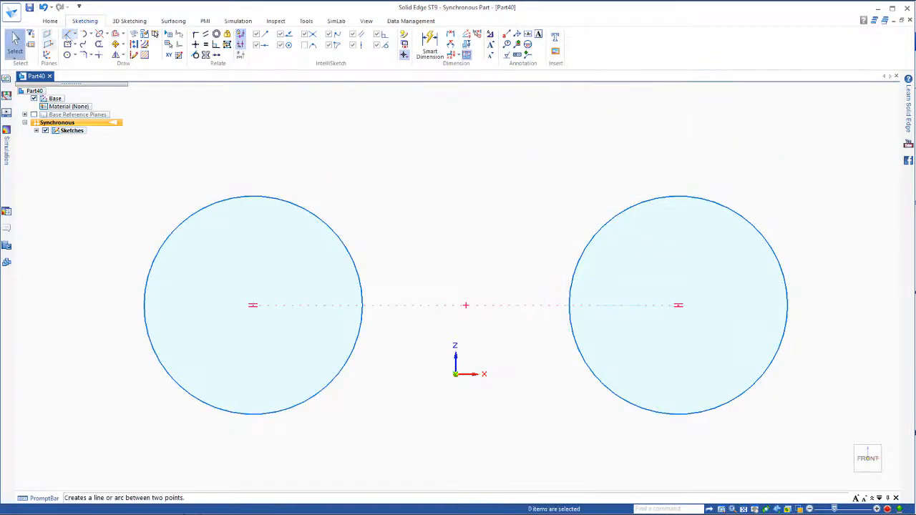
left_click(68, 34)
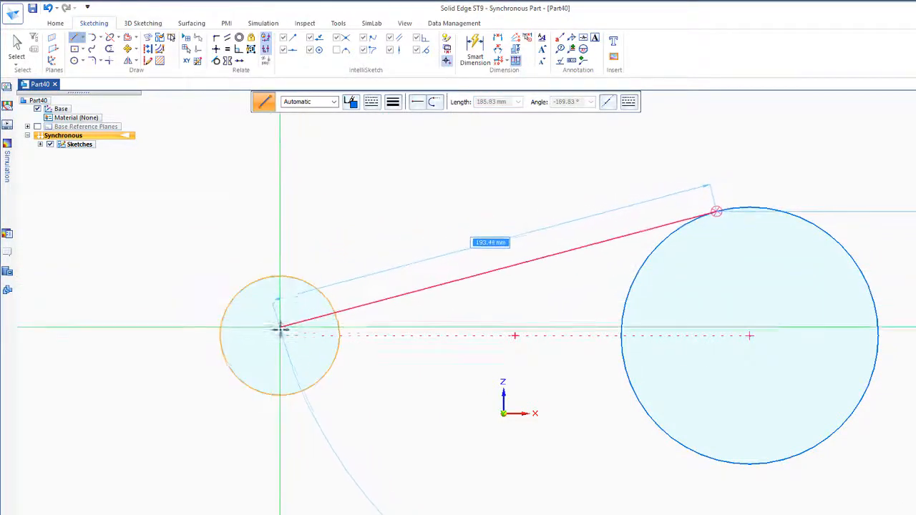
Draw a line tangent to both circles and select the small circle
left_click_drag(283, 330, 293, 280)
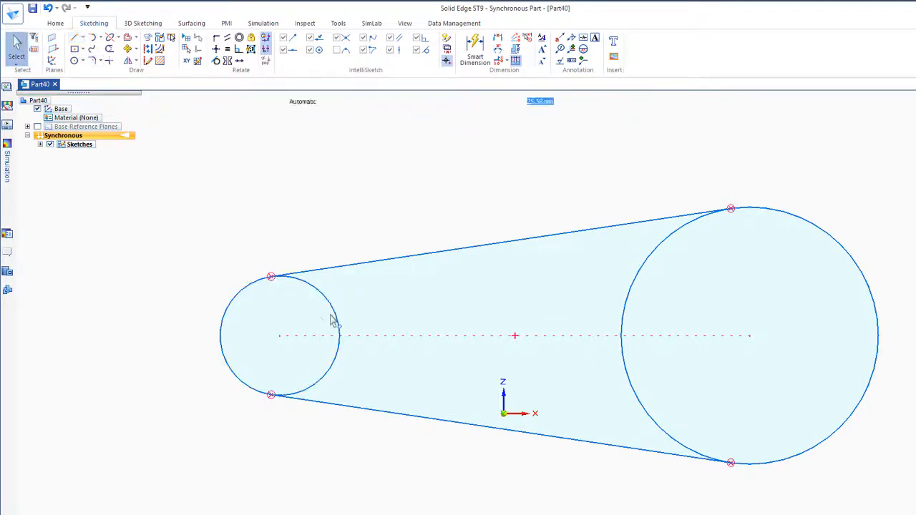
left_click(279, 335)
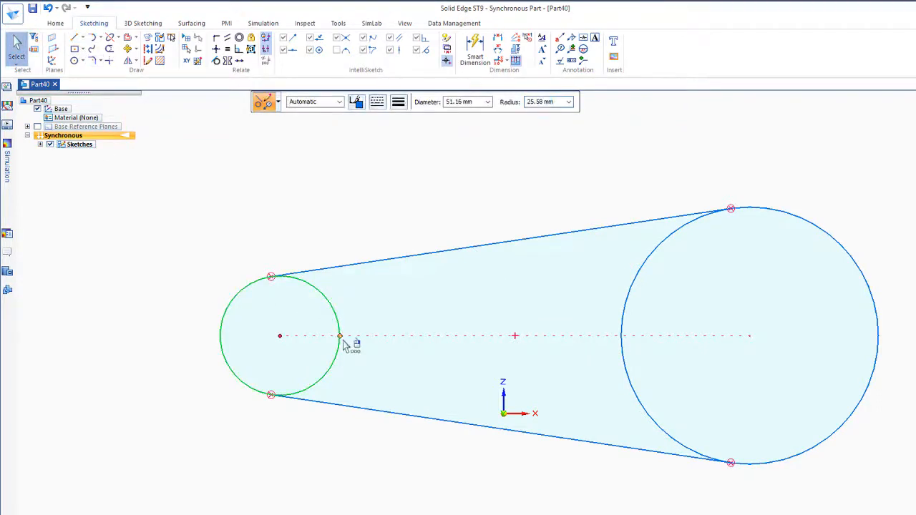